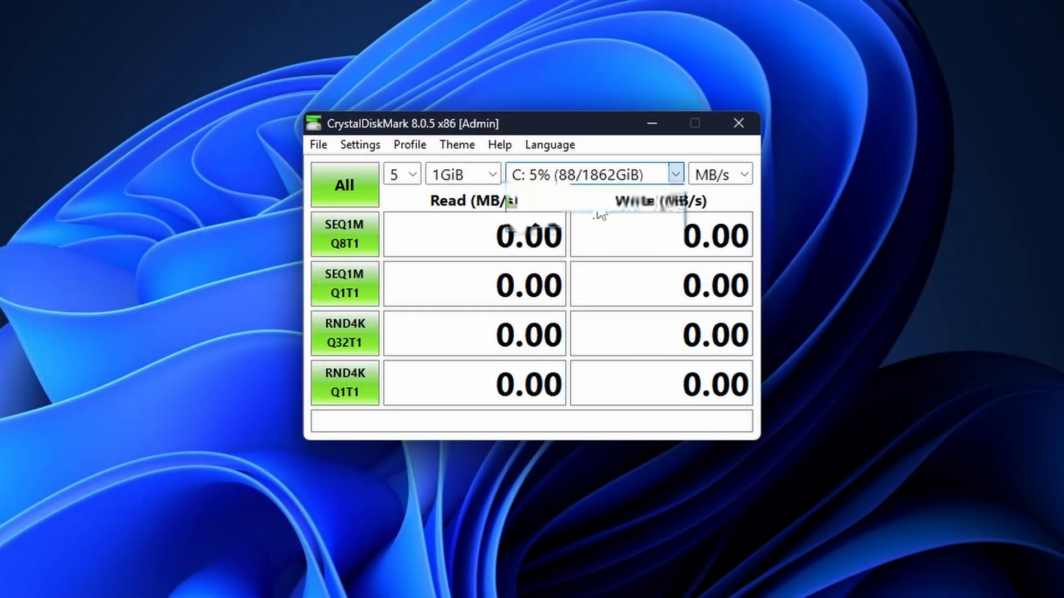
# Step: Abort the first benchmark run, then rerun all read and write tests on drive C:
pyautogui.click(344, 184)
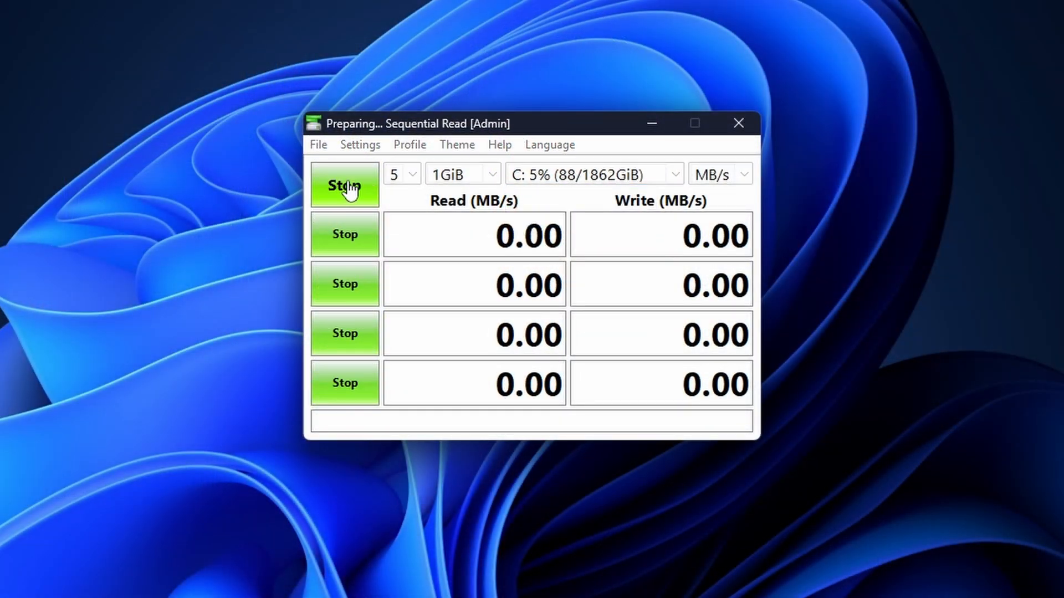
pyautogui.click(345, 185)
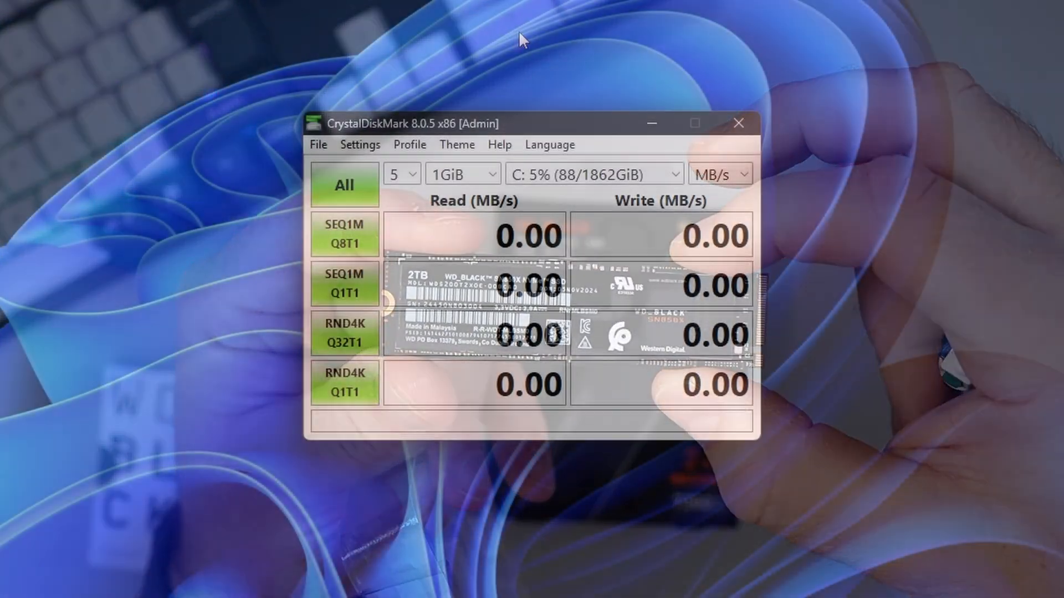
pyautogui.click(674, 173)
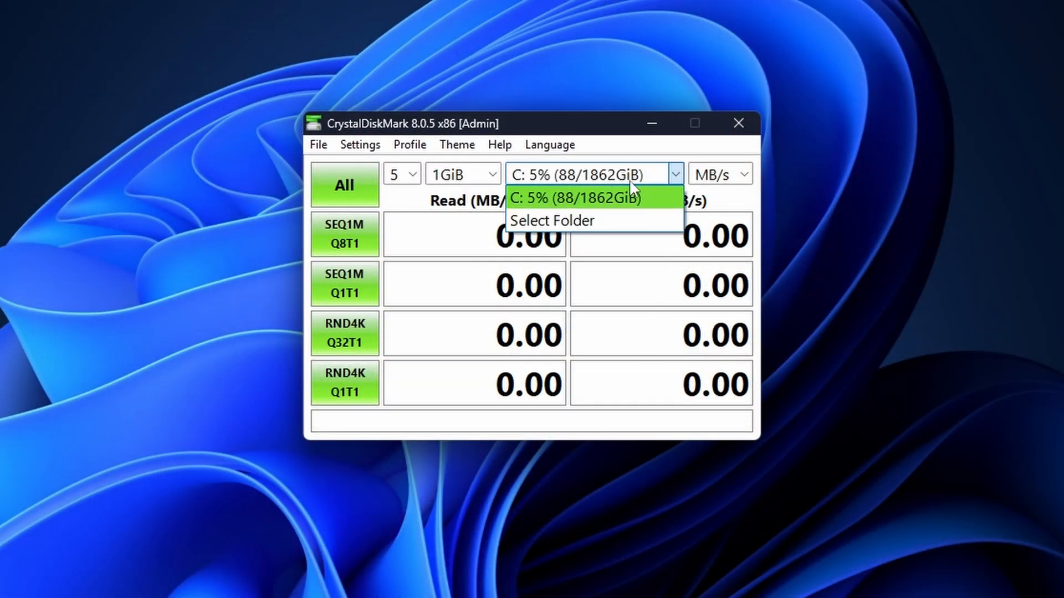
pyautogui.click(573, 197)
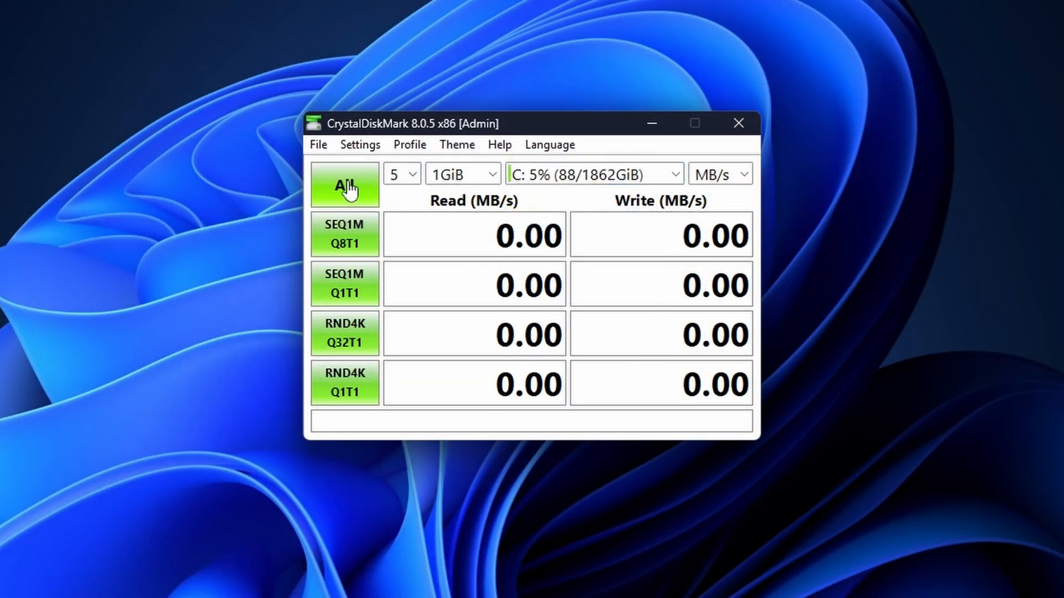
pyautogui.click(345, 185)
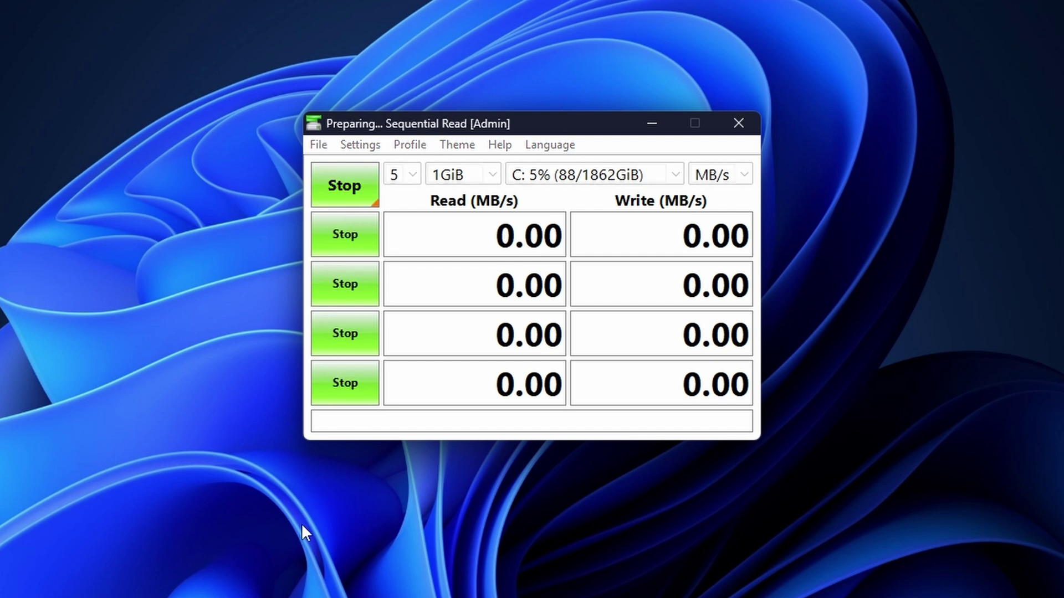
pyautogui.moveTo(224, 445)
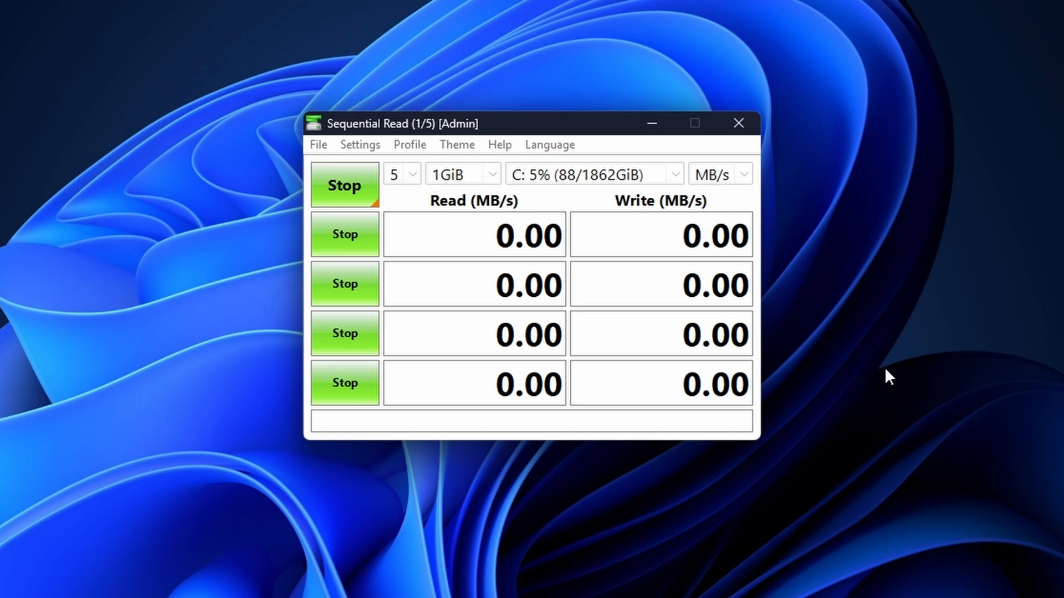
pyautogui.moveTo(595, 596)
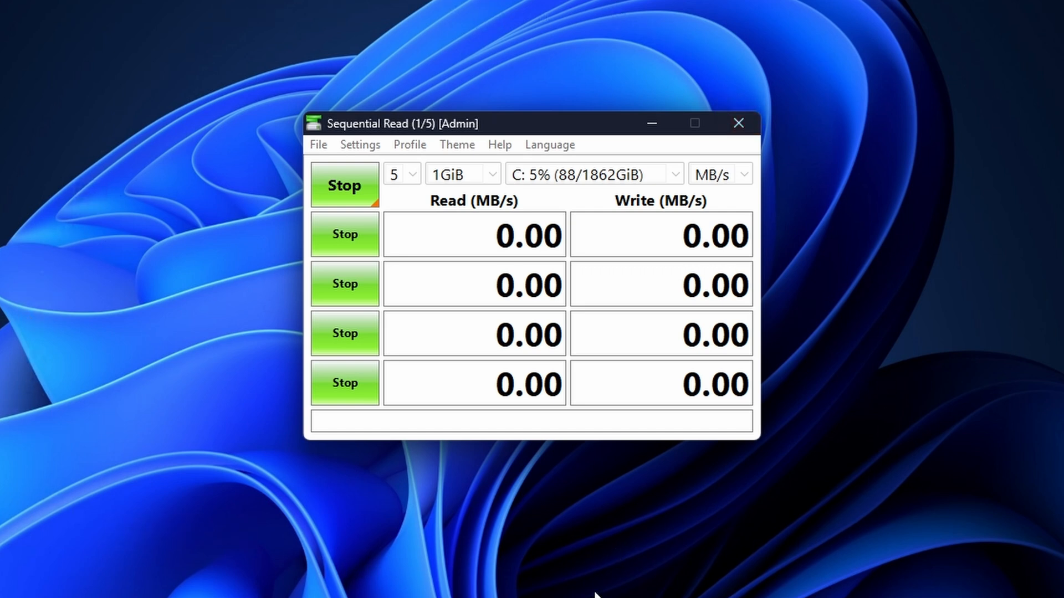
pyautogui.moveTo(158, 376)
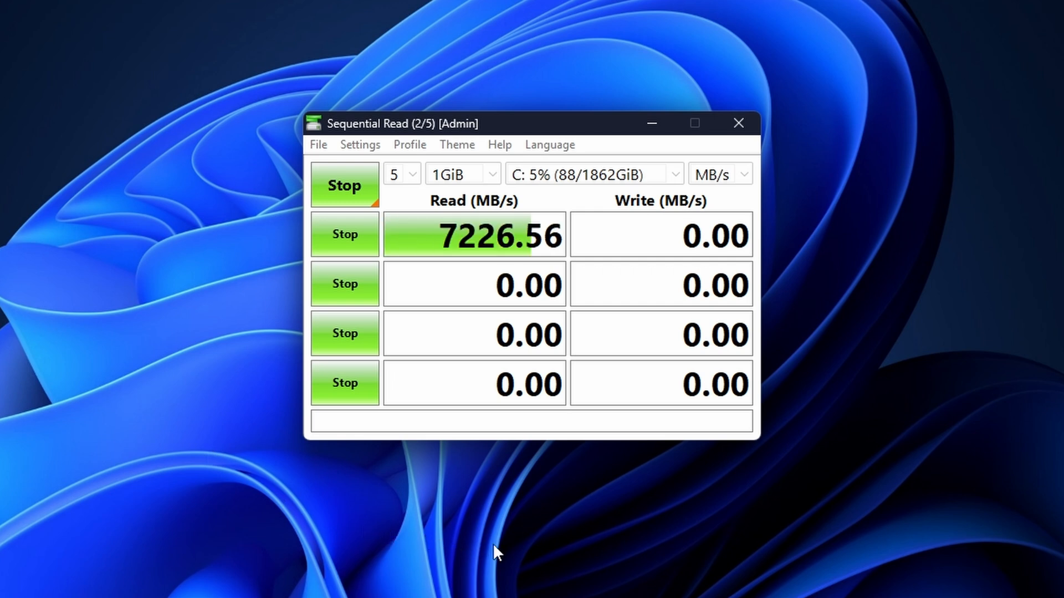
pyautogui.moveTo(477, 271)
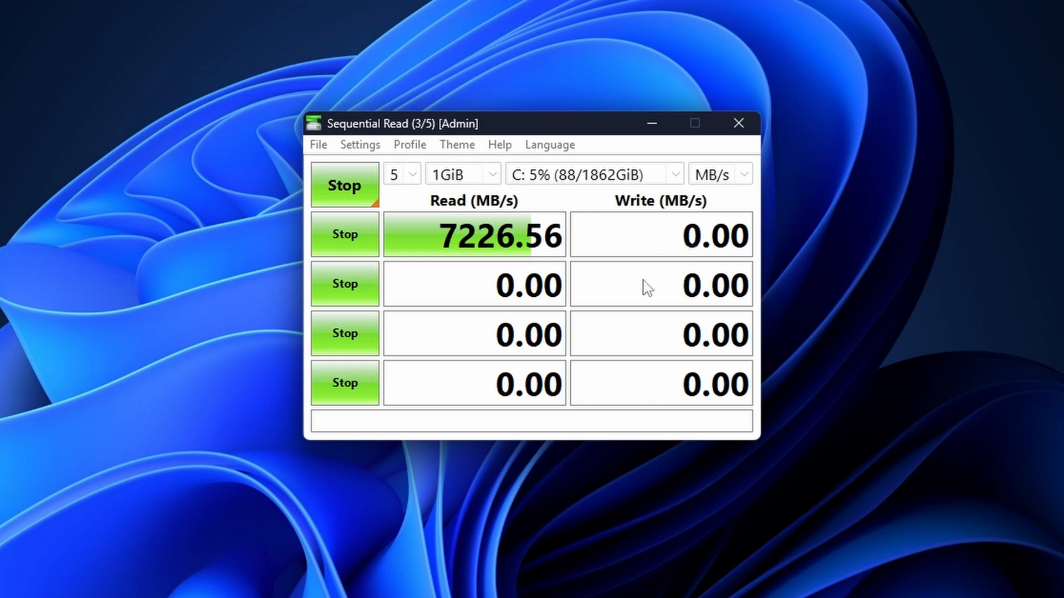
pyautogui.moveTo(631, 296)
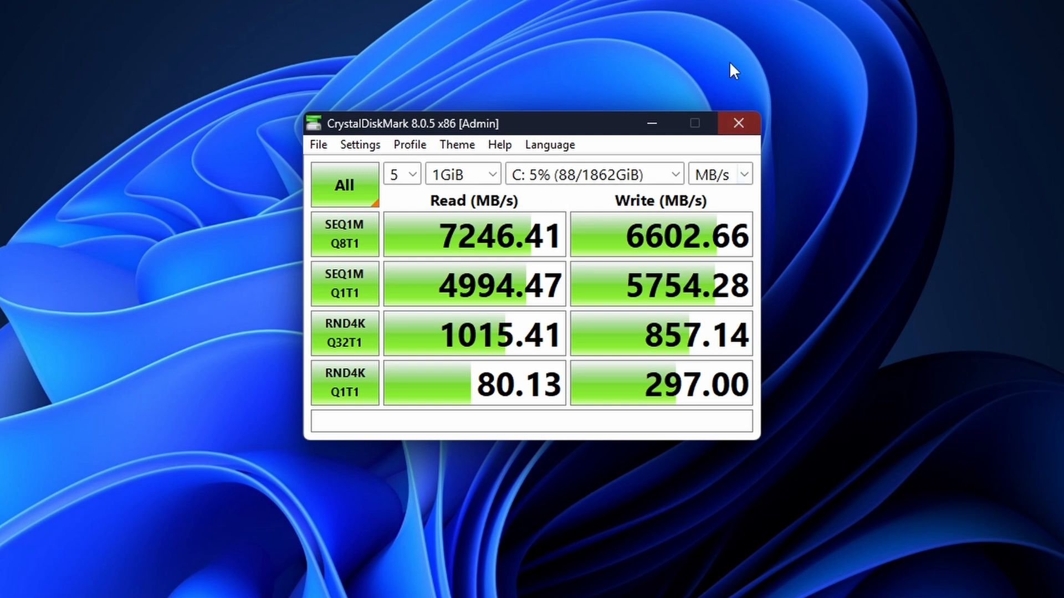
pyautogui.moveTo(858, 64)
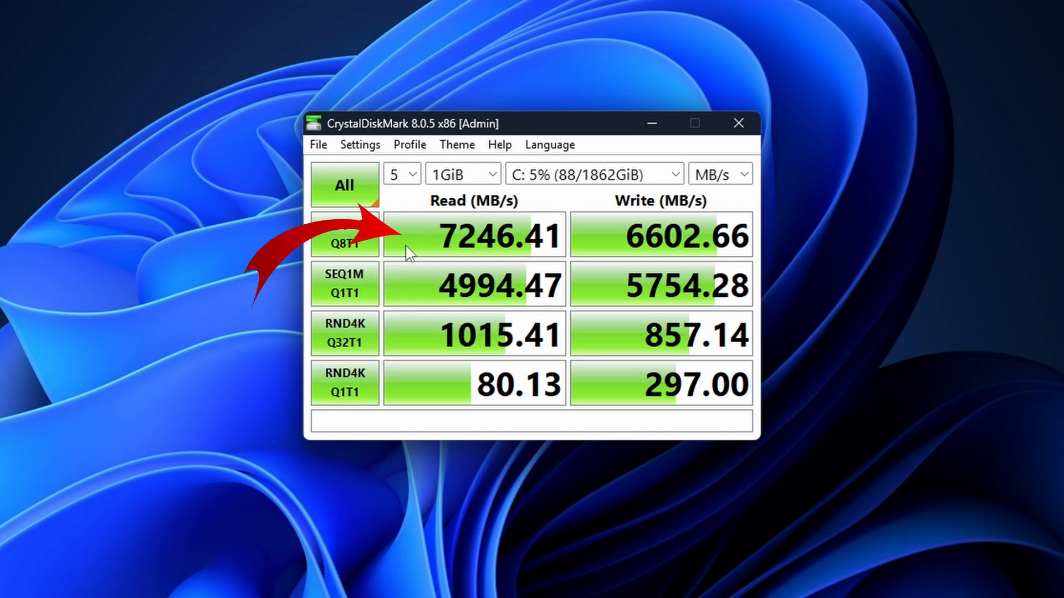
pyautogui.moveTo(506, 265)
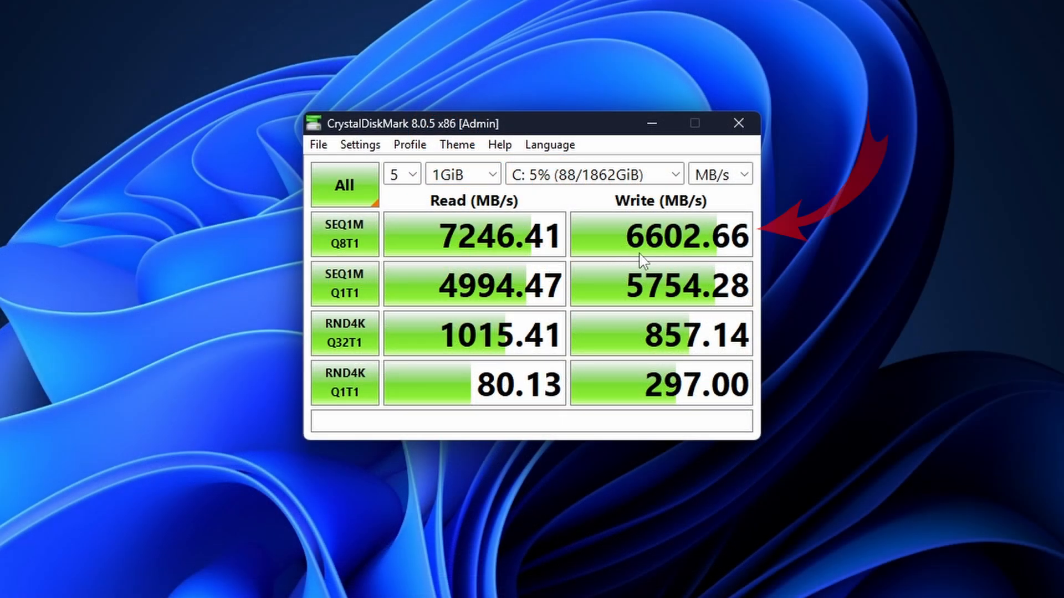
pyautogui.moveTo(711, 266)
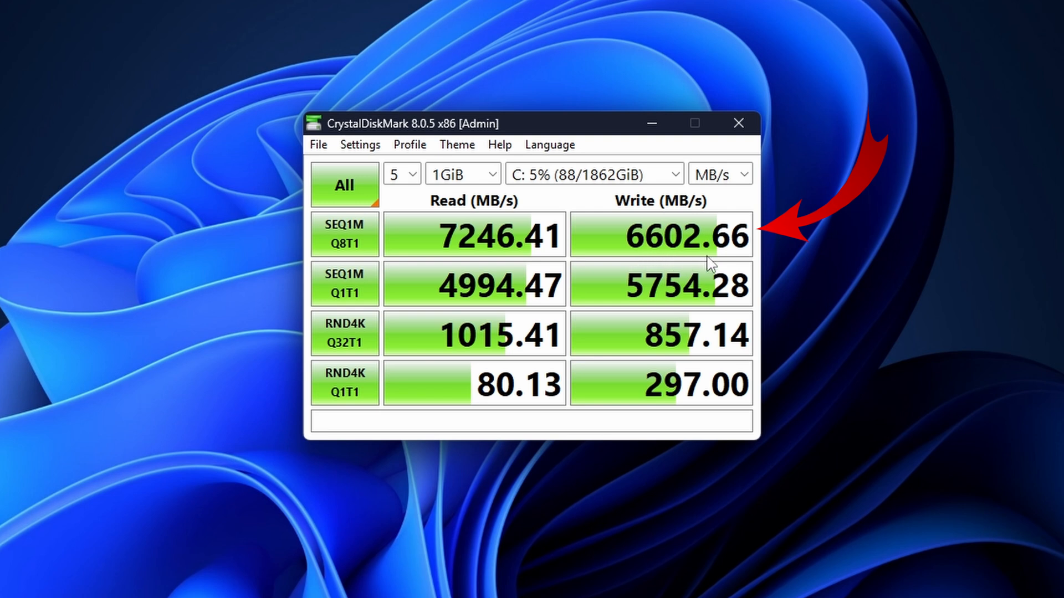
pyautogui.moveTo(453, 252)
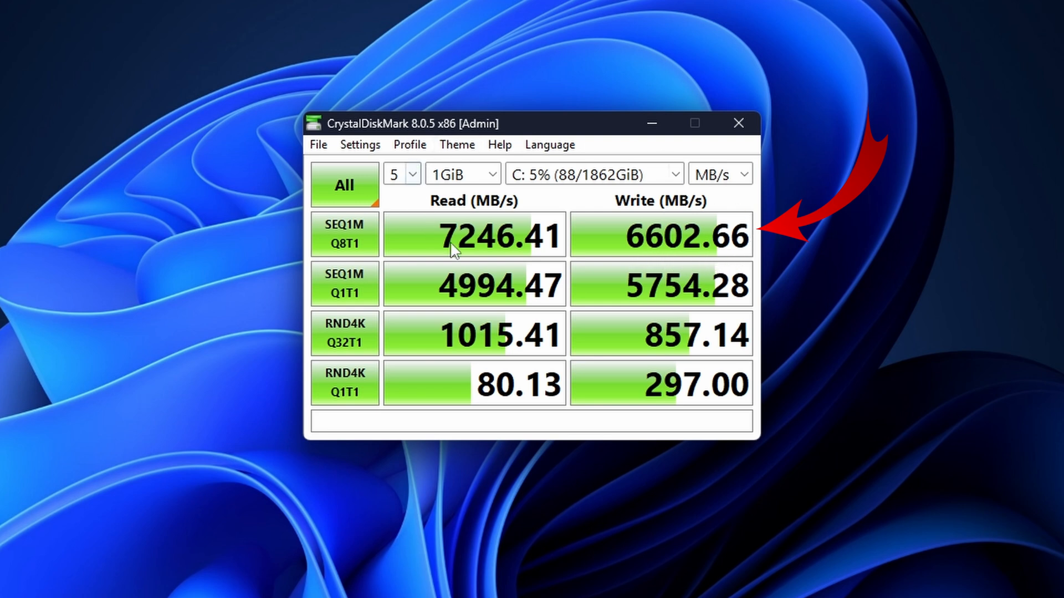
pyautogui.moveTo(548, 212)
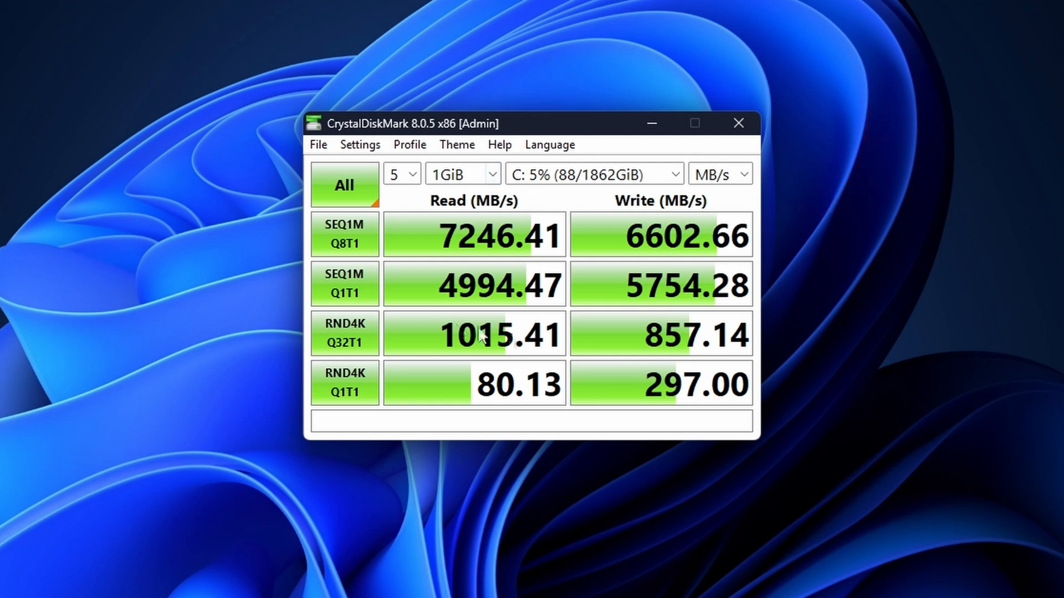
pyautogui.moveTo(542, 87)
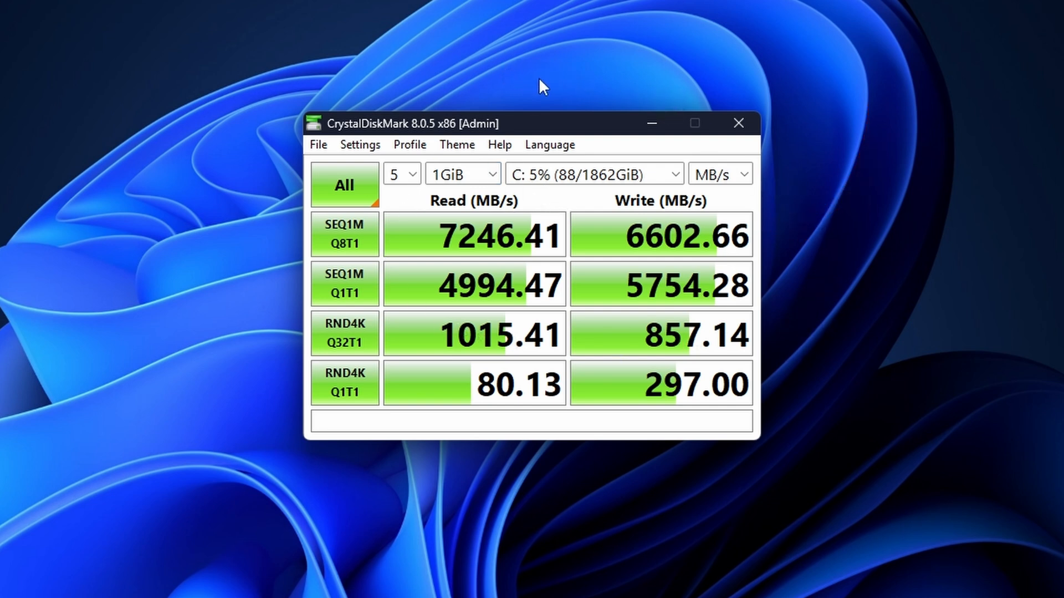